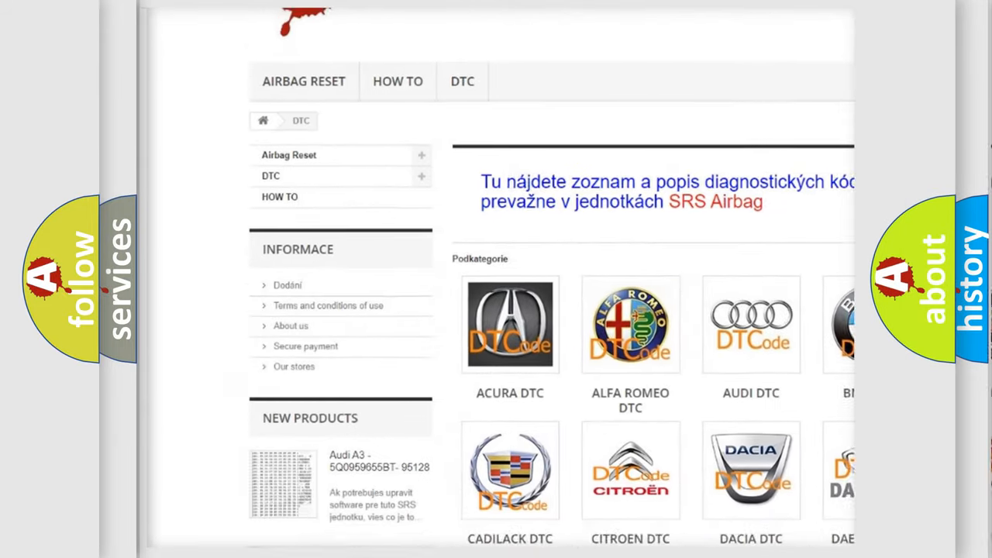
scroll("down", 3)
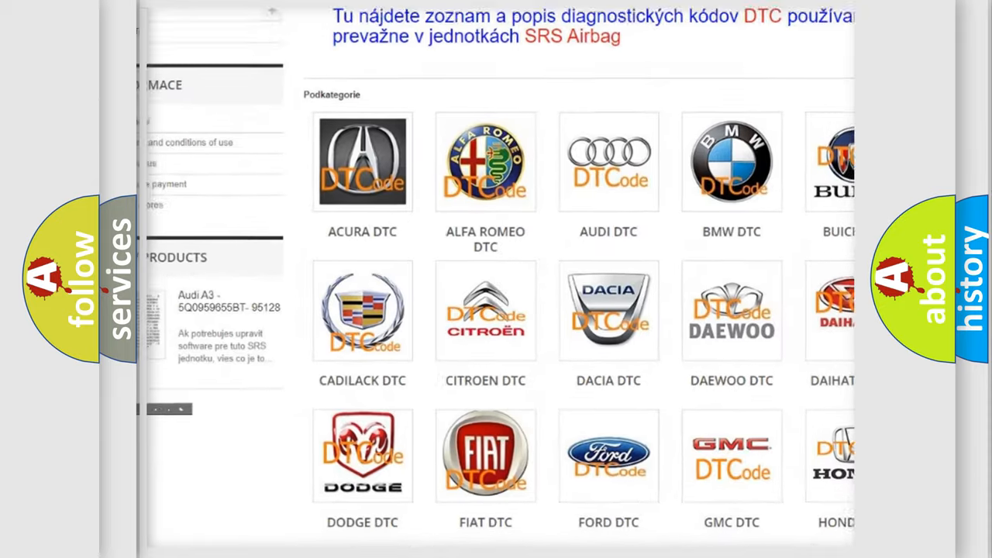
scroll("down", 3)
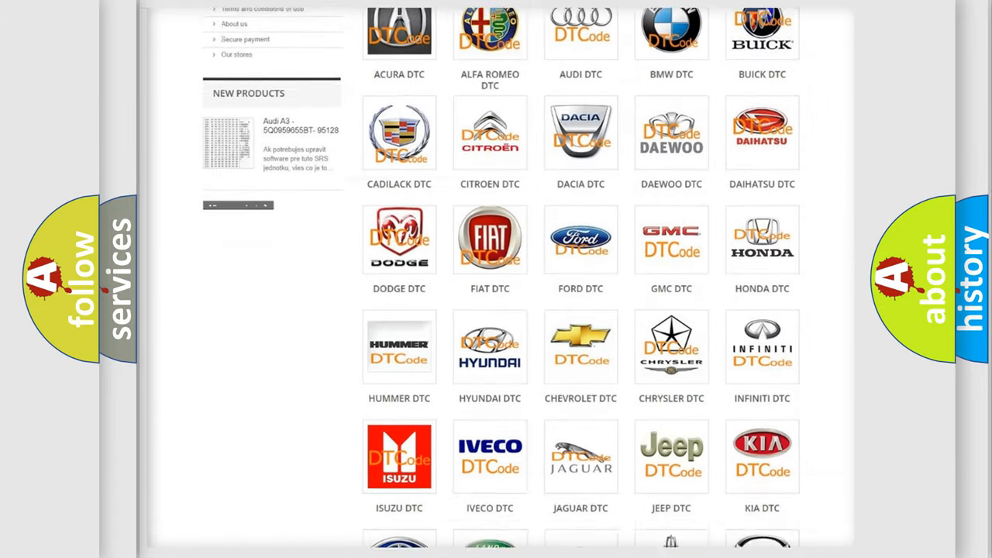
scroll("down", 3)
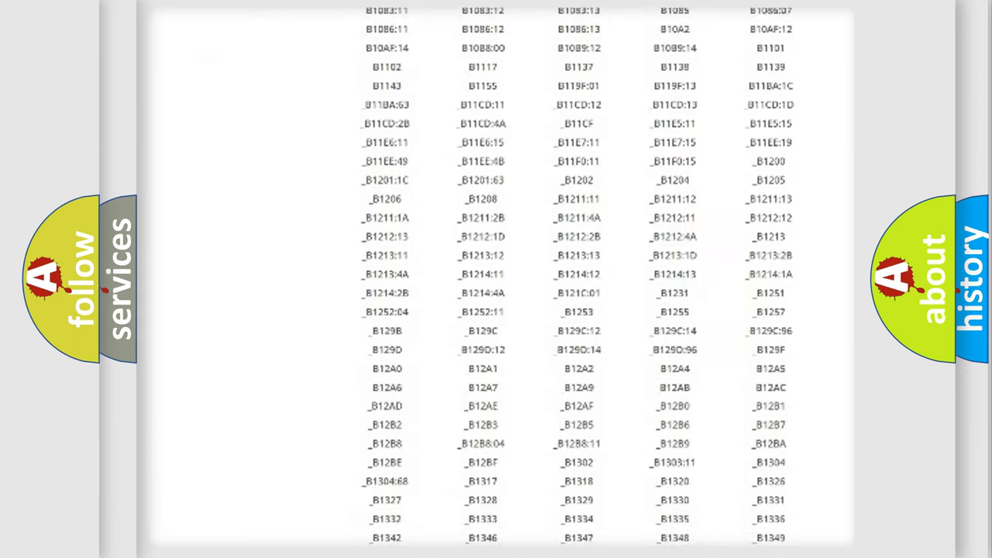
scroll("down", 3)
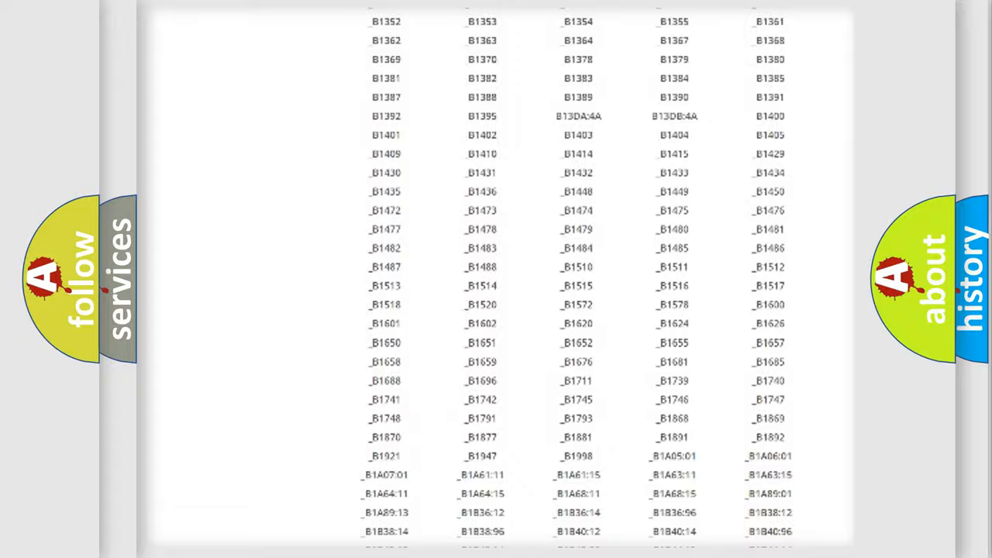
scroll("up", 3)
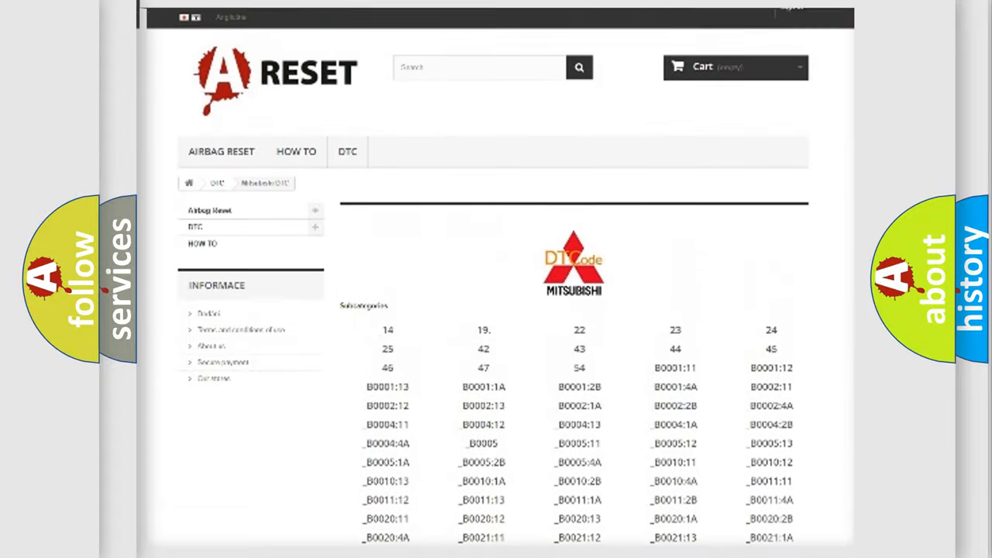